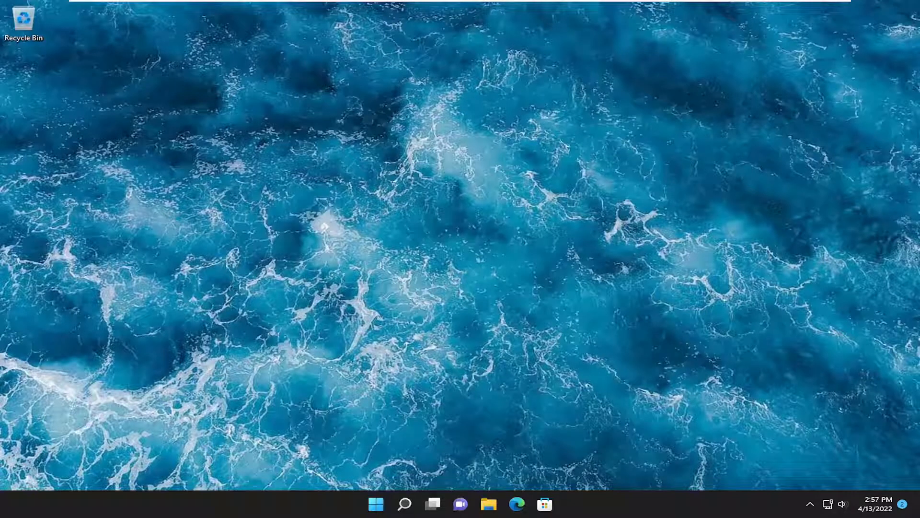
mouse_move(909, 224)
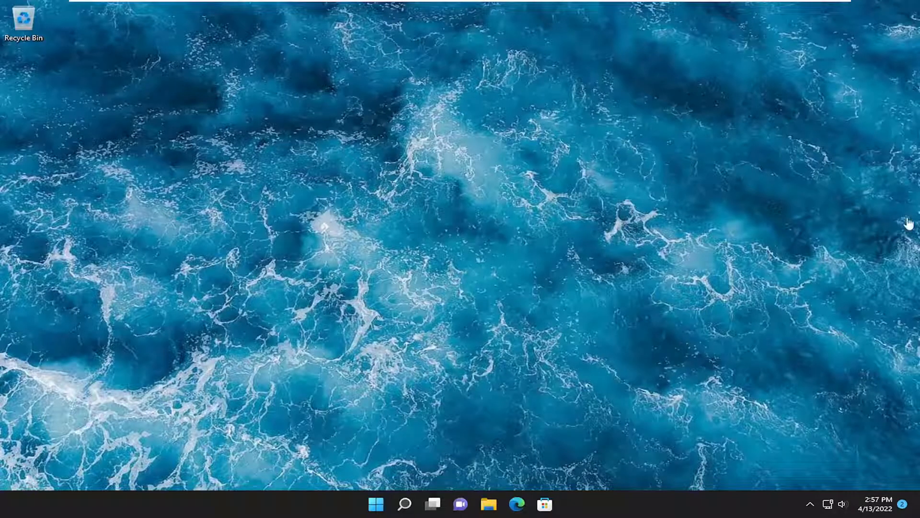
mouse_move(455, 405)
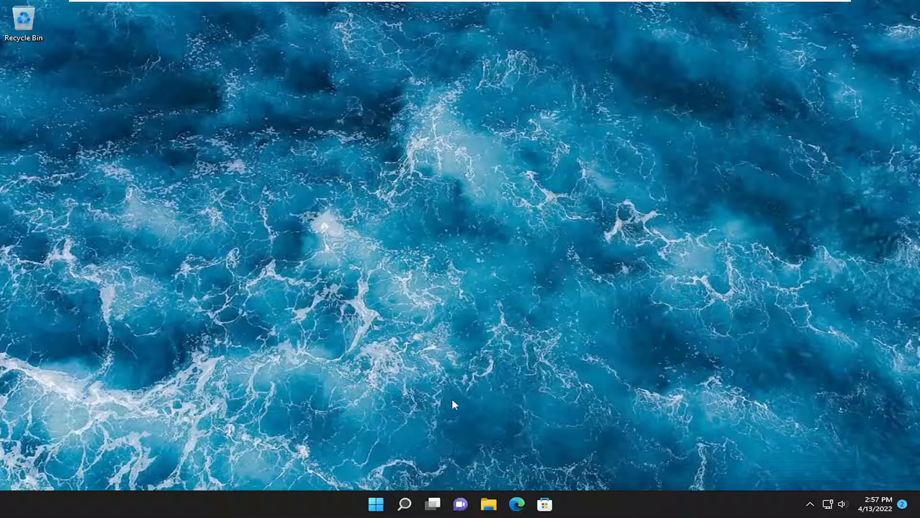
Search for "settings" in Windows Search and launch the Settings app
click(403, 503)
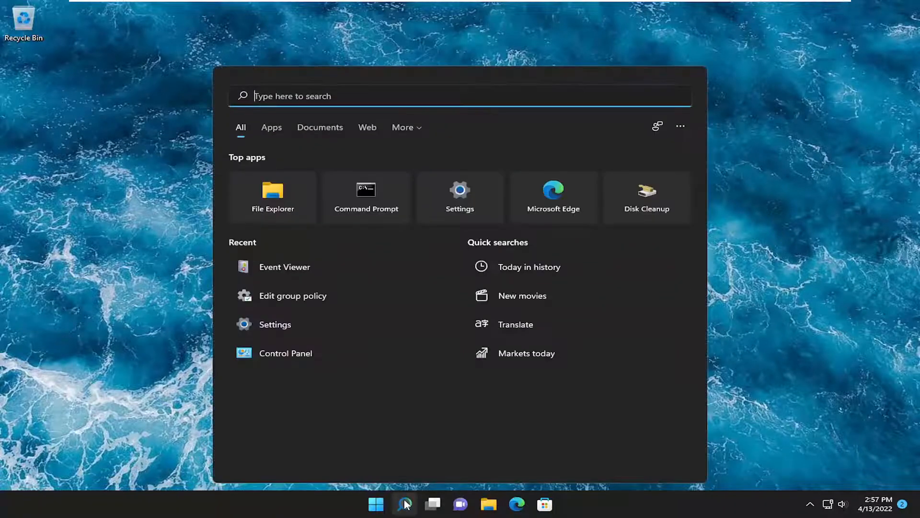
text(settings)
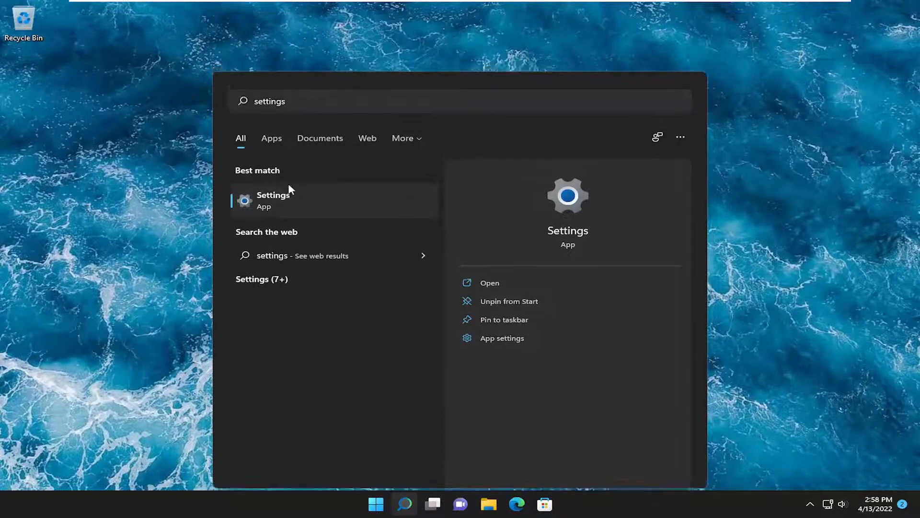
click(274, 200)
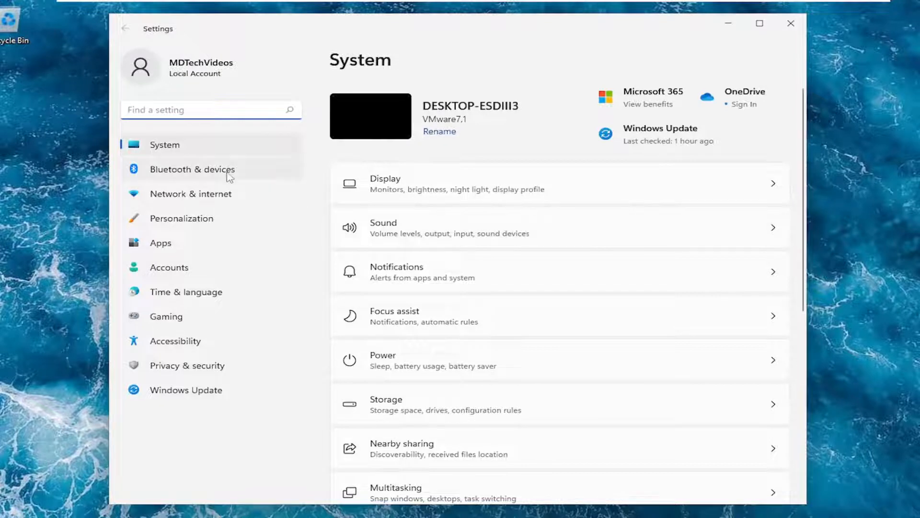
Go to Bluetooth & devices and scroll through the device categories down to USB
click(192, 169)
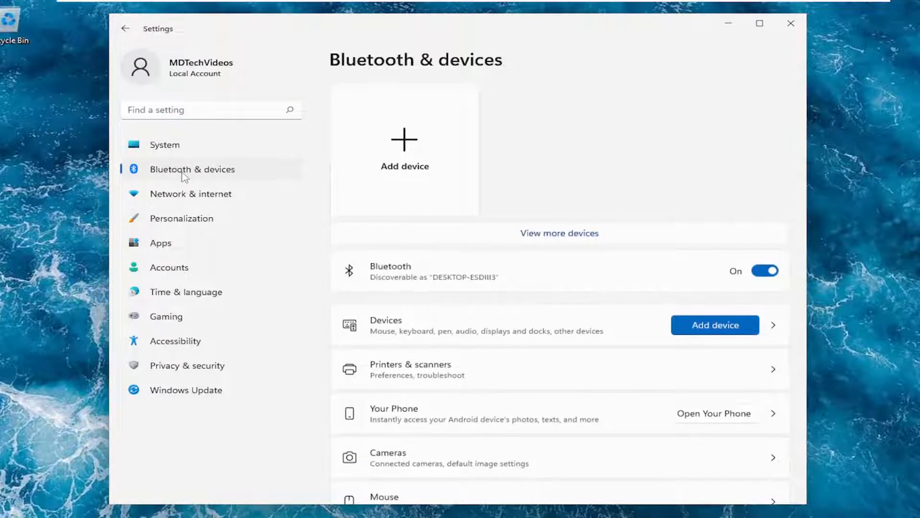
scroll(down, 3)
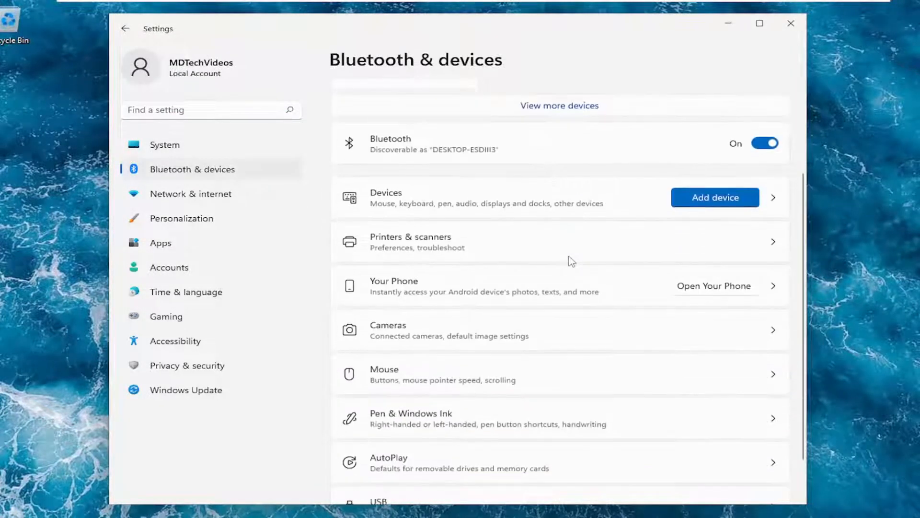
scroll(down, 3)
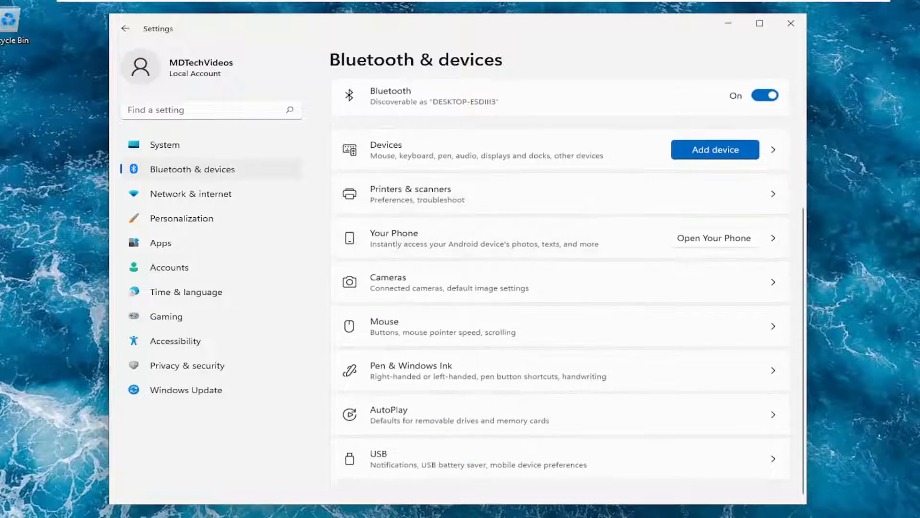
mouse_move(496, 325)
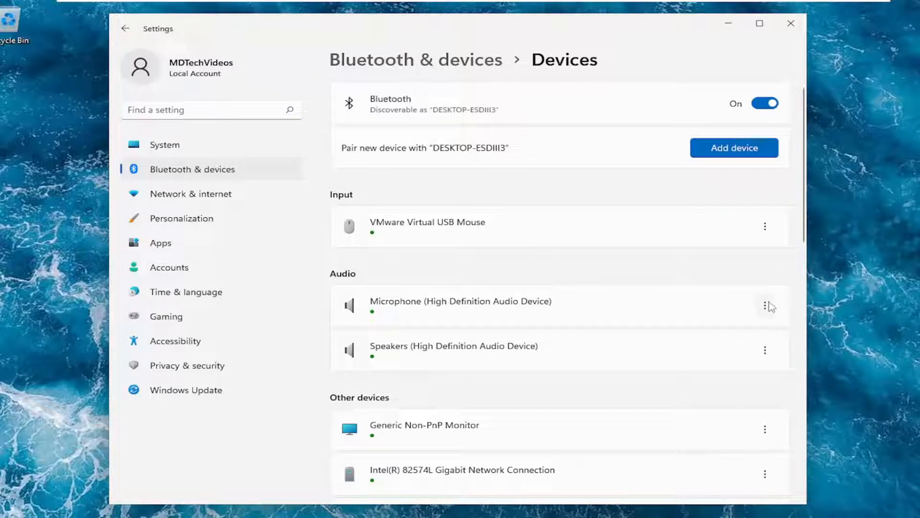
mouse_move(766, 307)
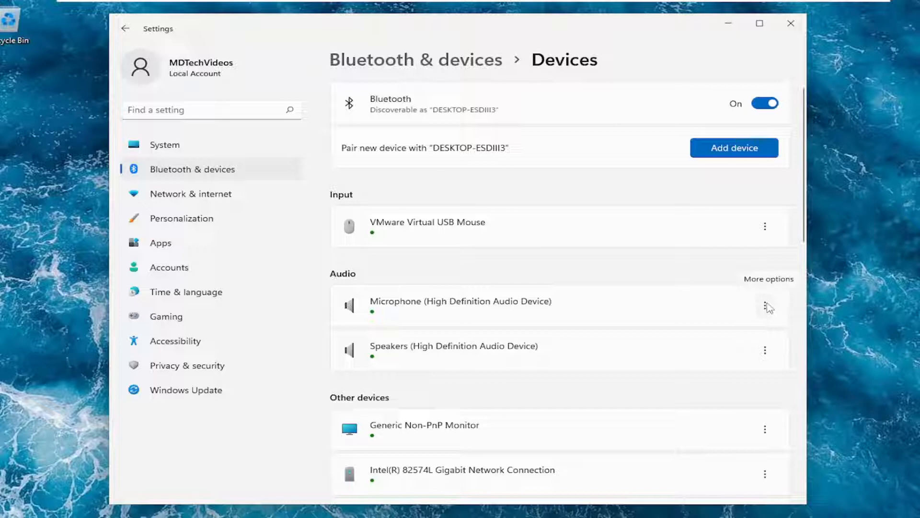
mouse_move(123, 28)
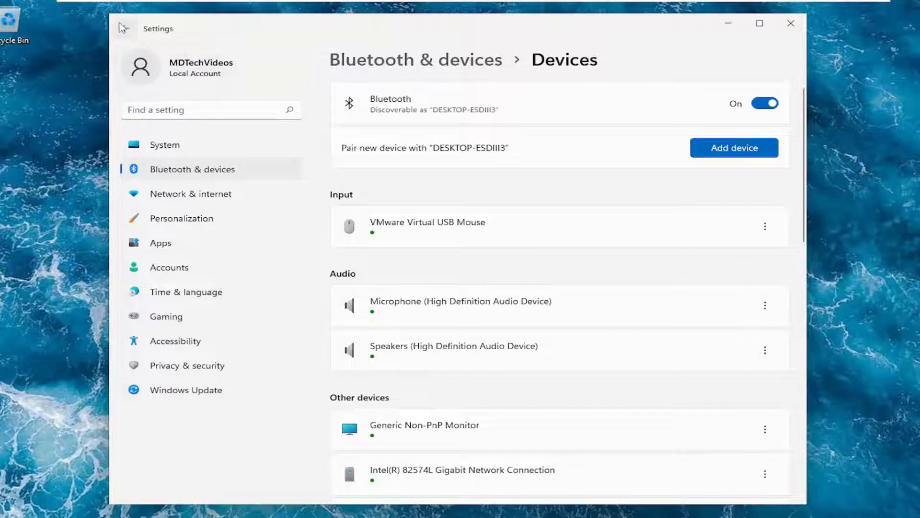
Go back to the Bluetooth & devices overview, scroll it, and close Settings
click(125, 28)
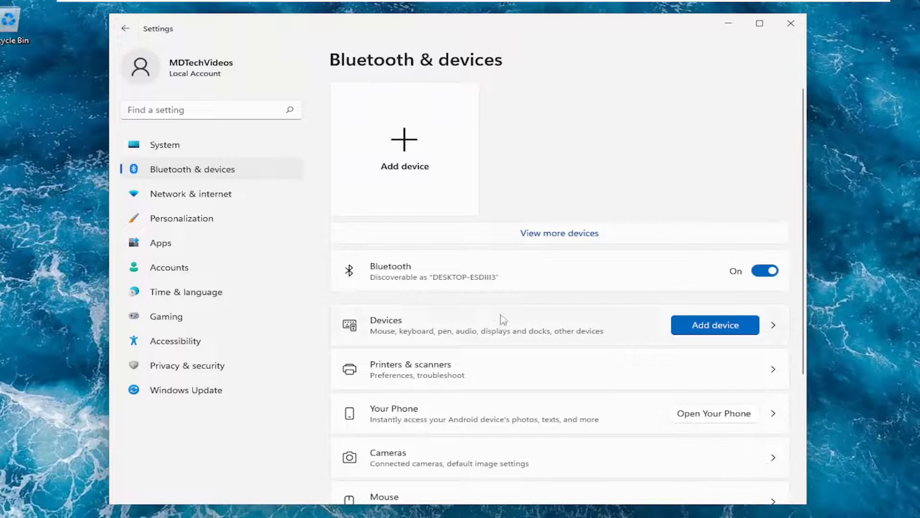
scroll(down, 3)
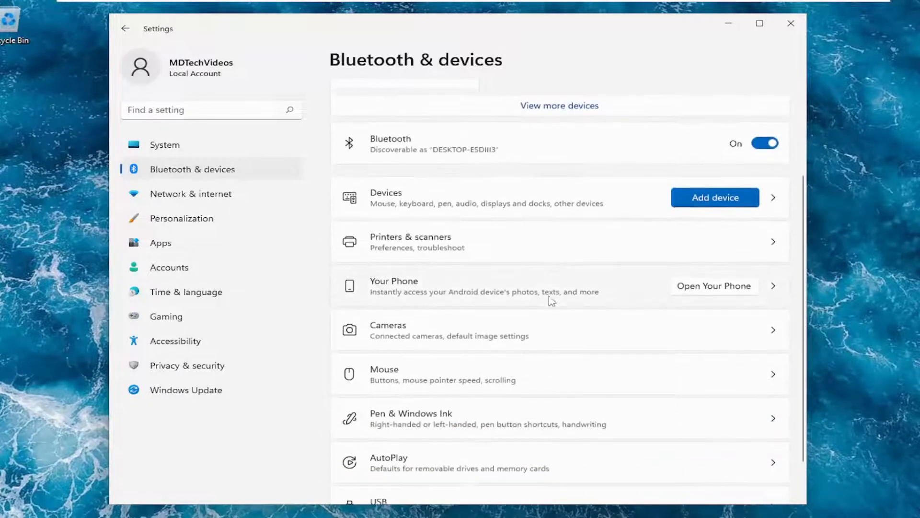
scroll(down, 3)
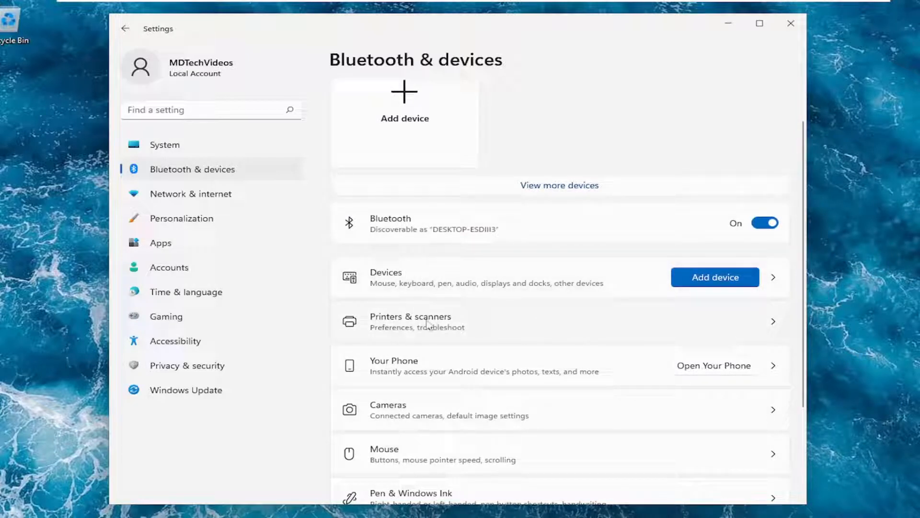
mouse_move(748, 321)
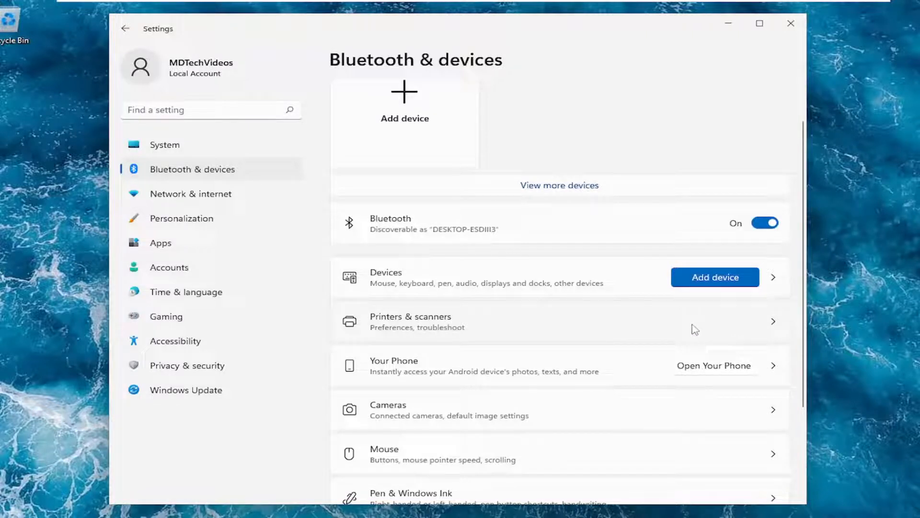
mouse_move(666, 328)
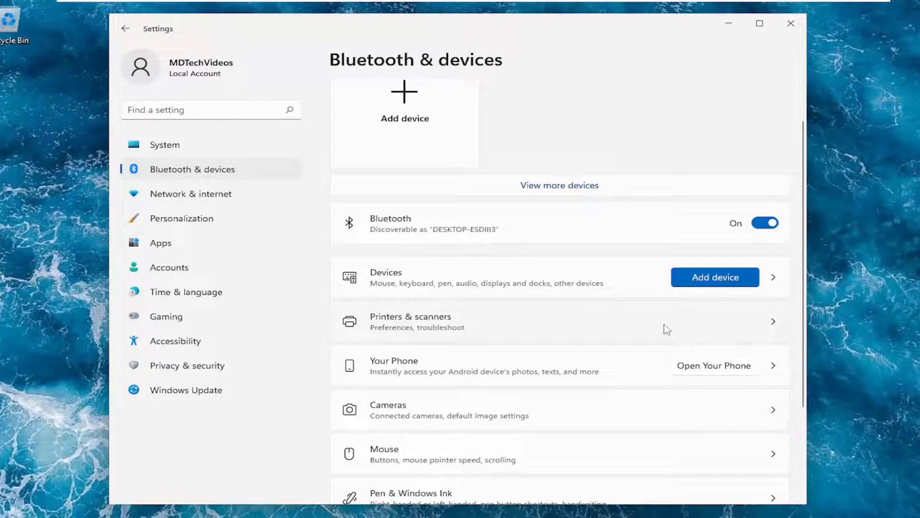
mouse_move(790, 24)
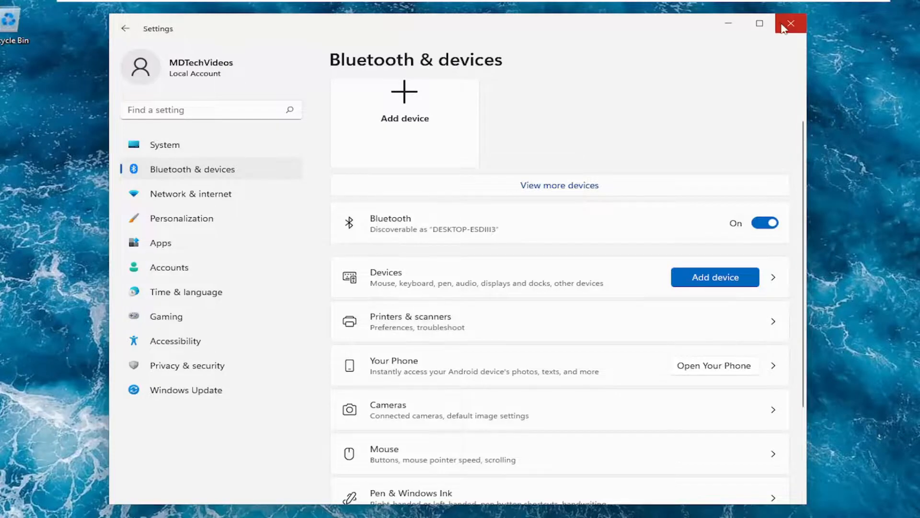
click(790, 23)
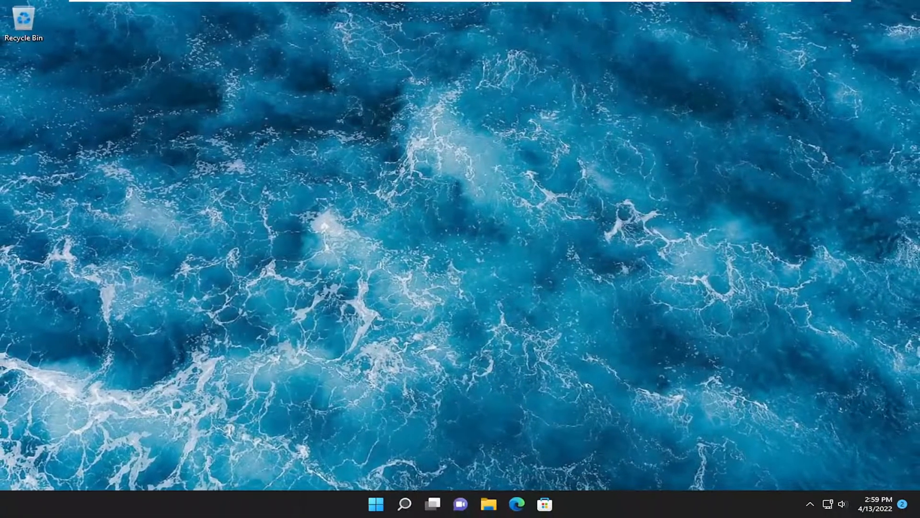